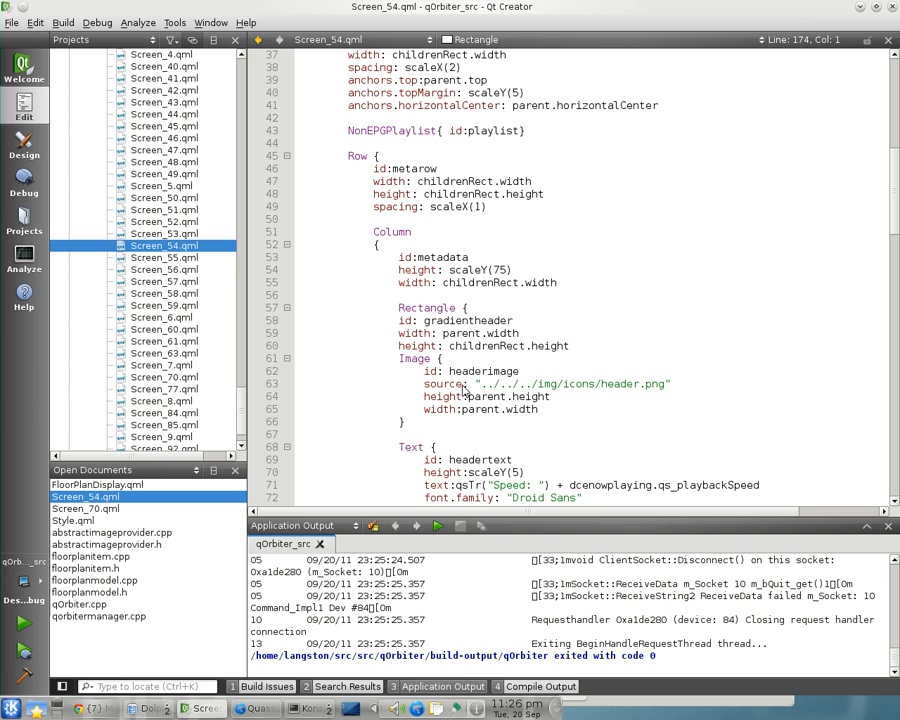
Run qOrbiter from Qt Creator so the LinuxMCE connection splash appears
left_click(436, 524)
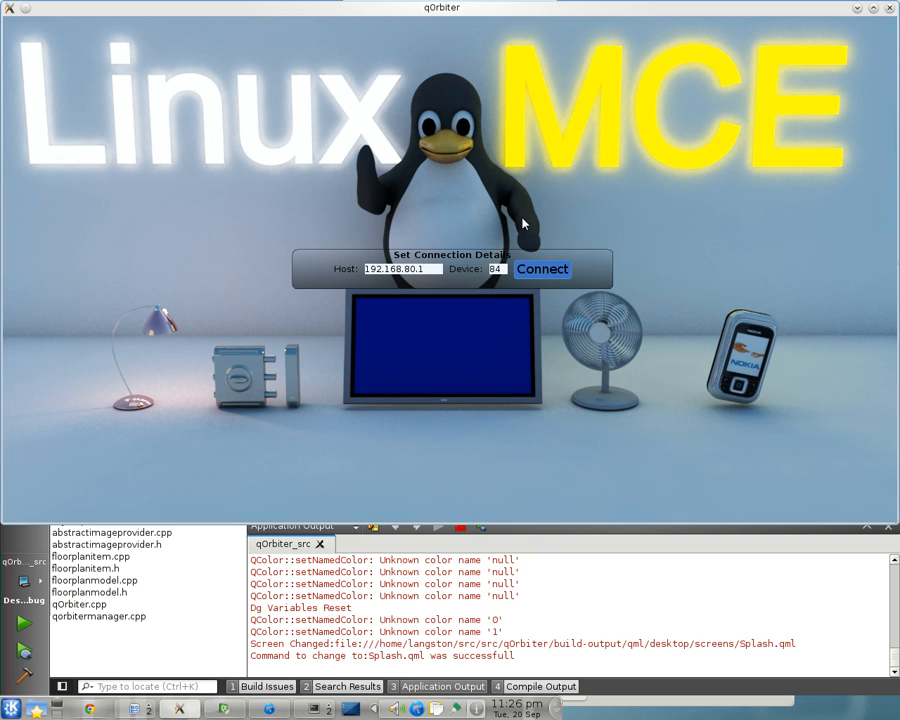
Connect to the LinuxMCE core and choose Reload Later for the router
left_click(542, 268)
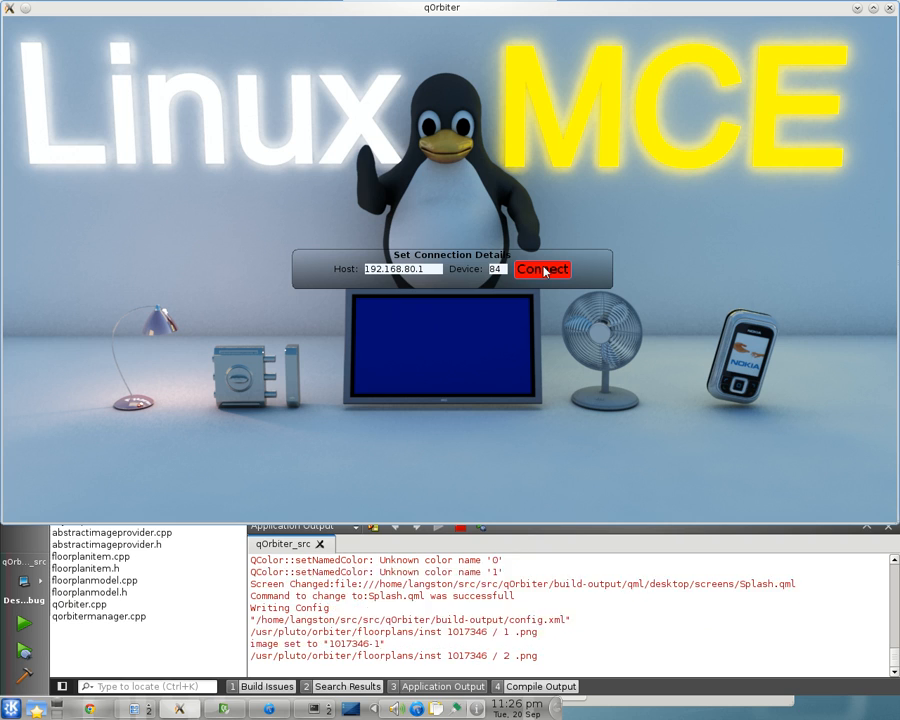
left_click(542, 268)
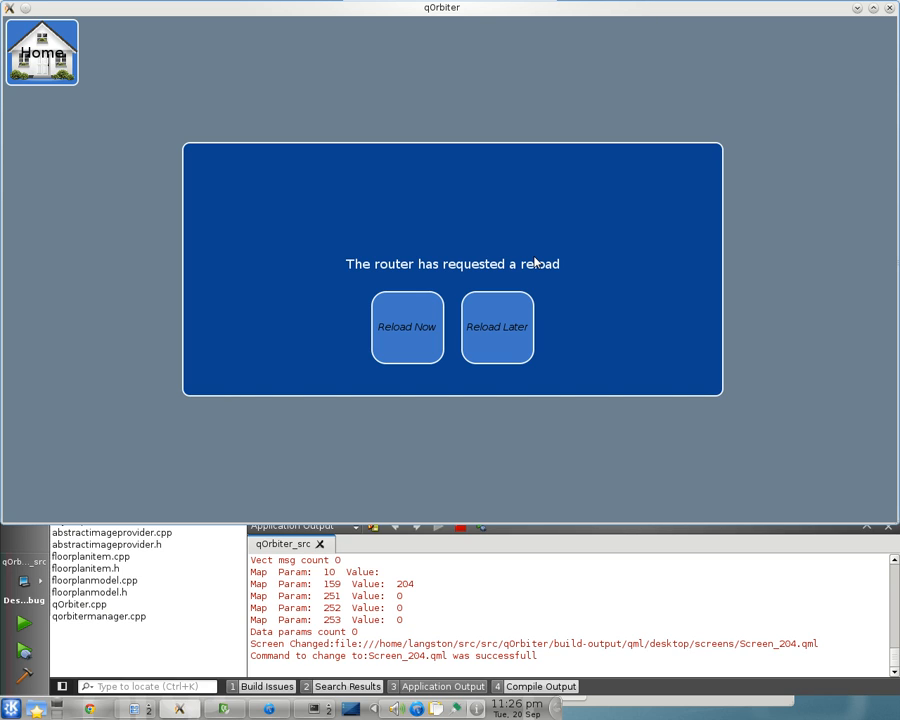
mouse_move(146, 112)
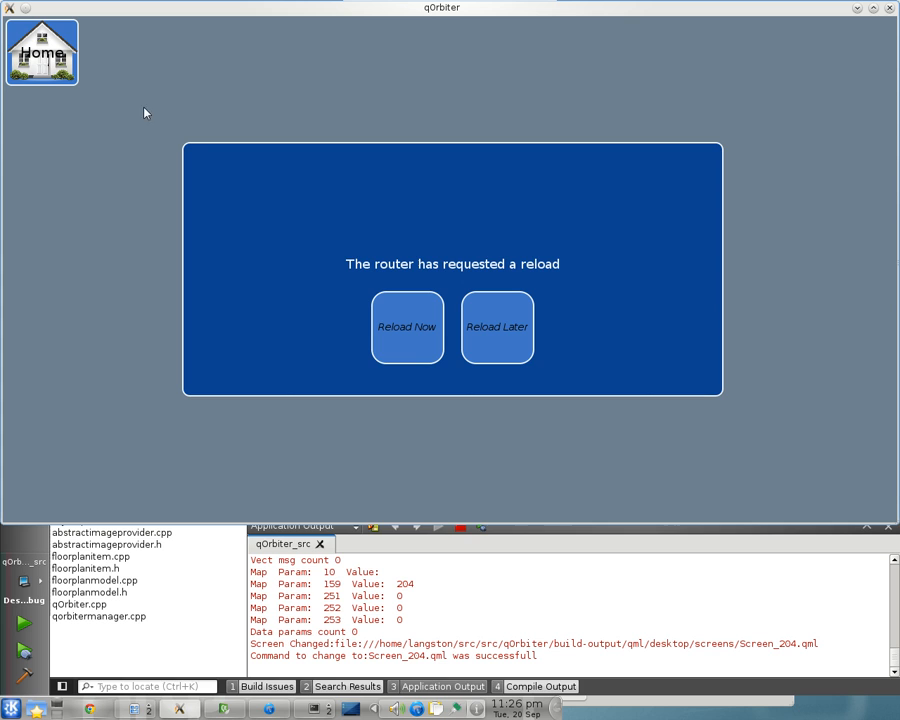
mouse_move(540, 476)
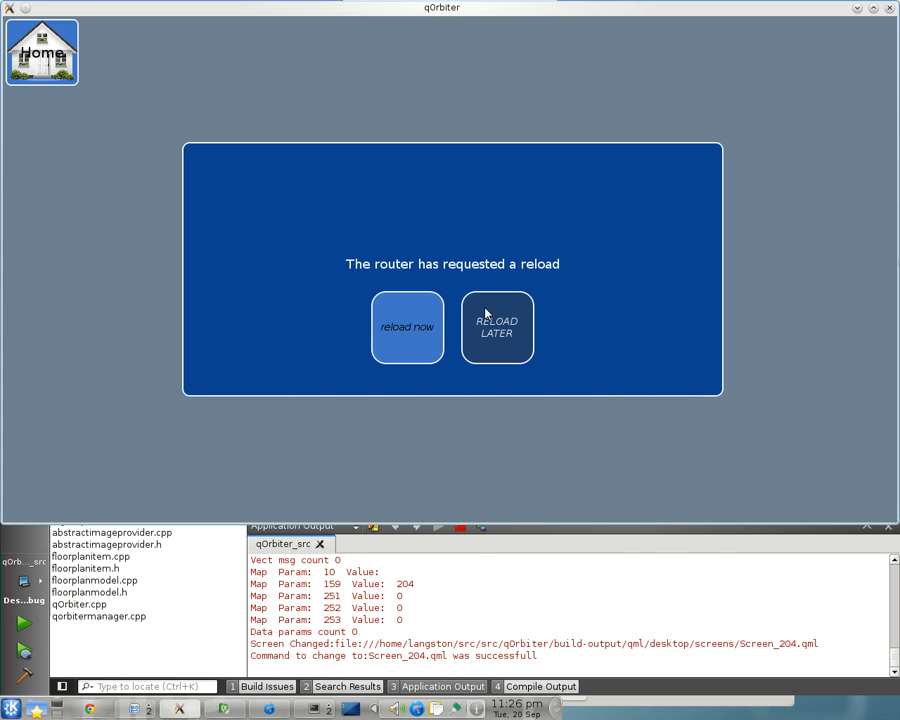
left_click(406, 328)
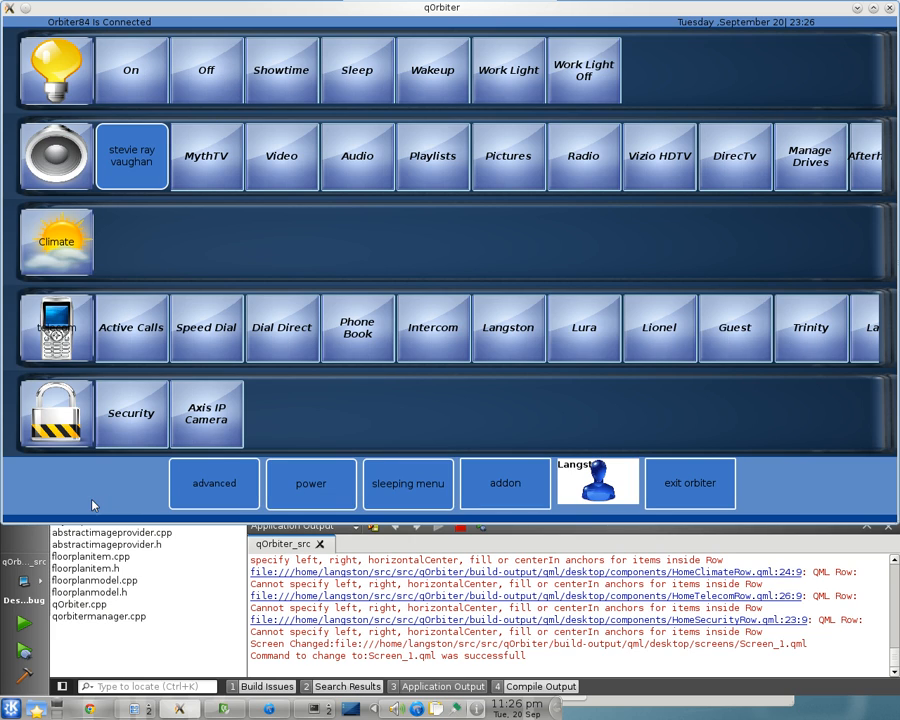
mouse_move(690, 484)
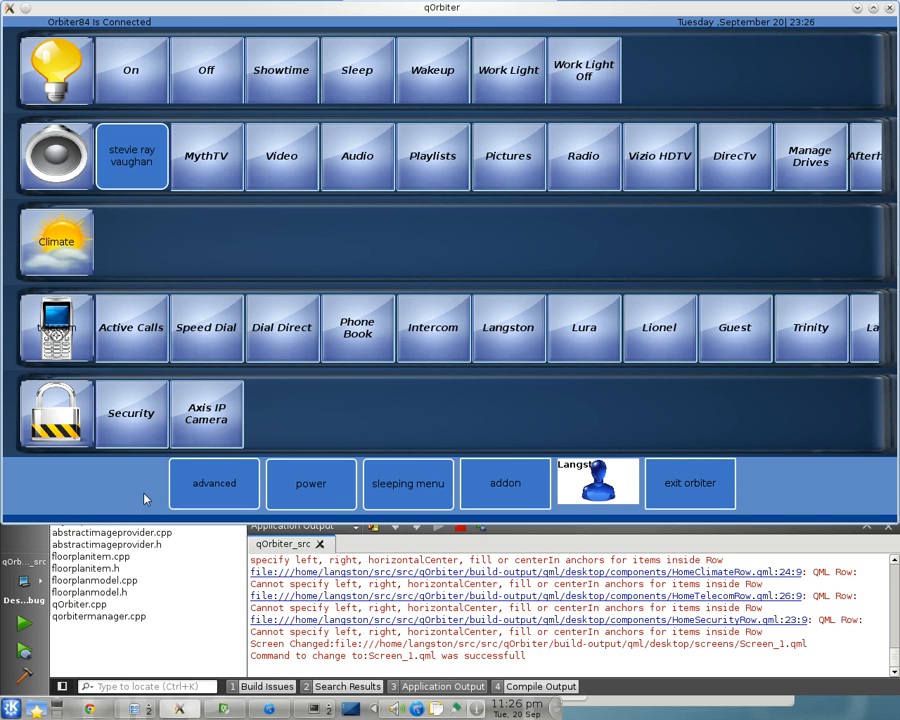
mouse_move(72, 88)
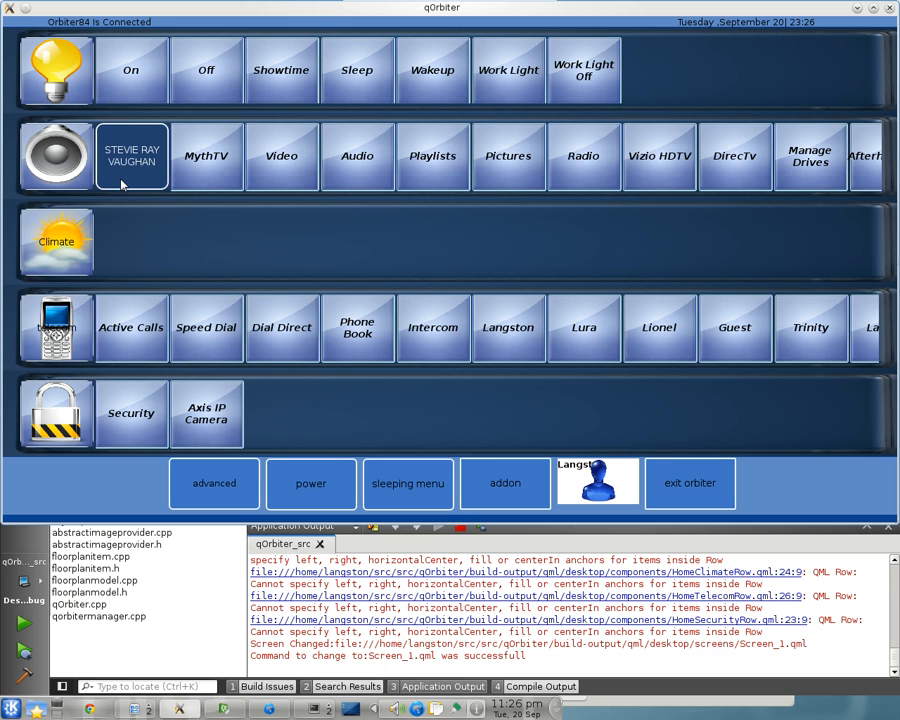
Bring up the now-playing screen for the Stevie Ray Vaughan album
left_click(130, 156)
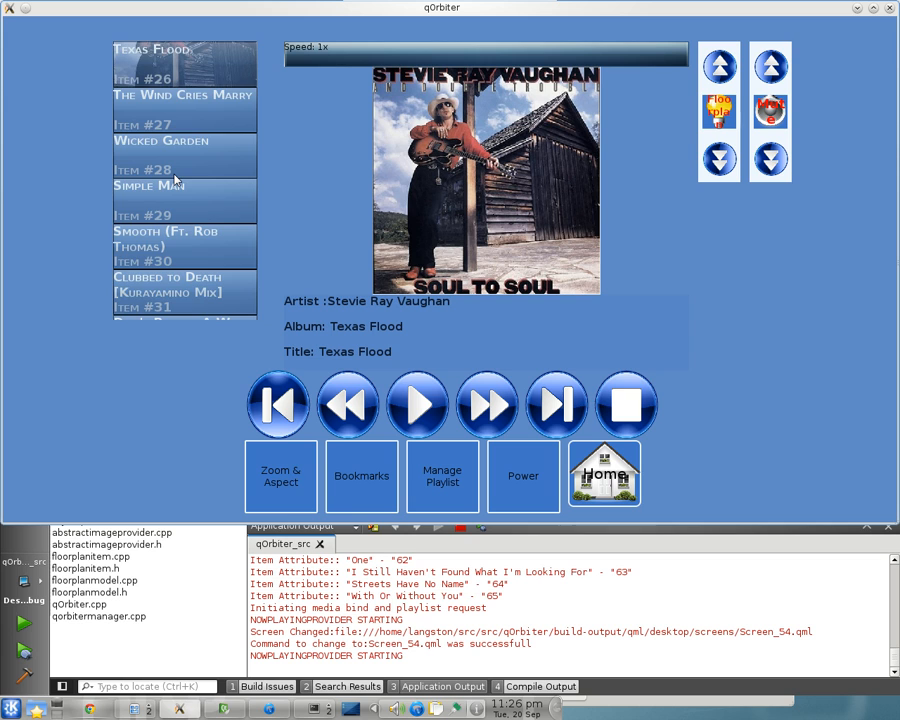
Scroll through the Texas Flood playlist, then go to the video library with The Boondocks details
scroll("down", 3)
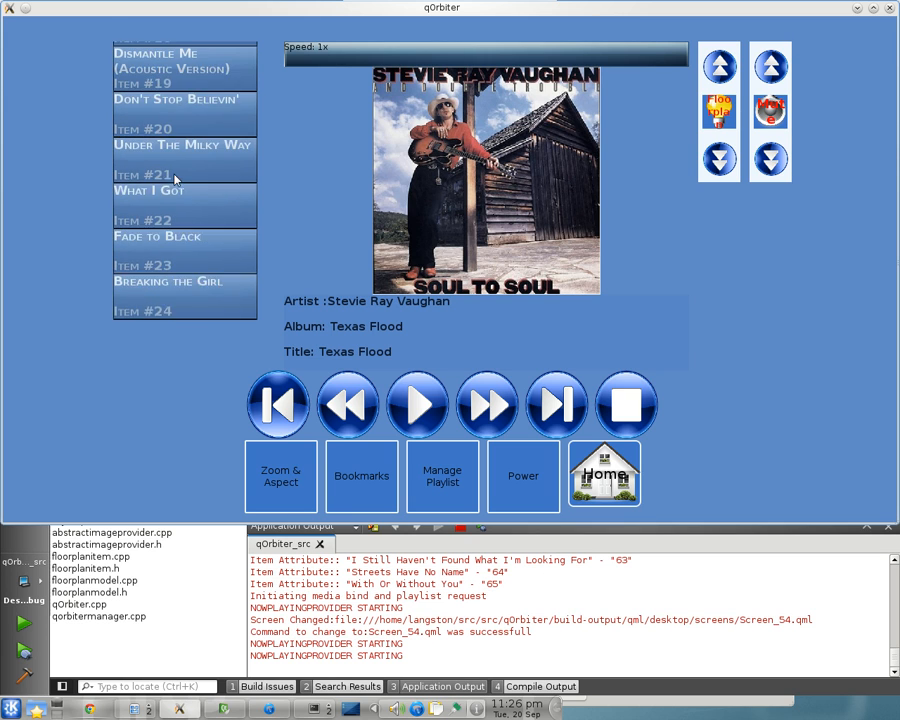
scroll("down", 3)
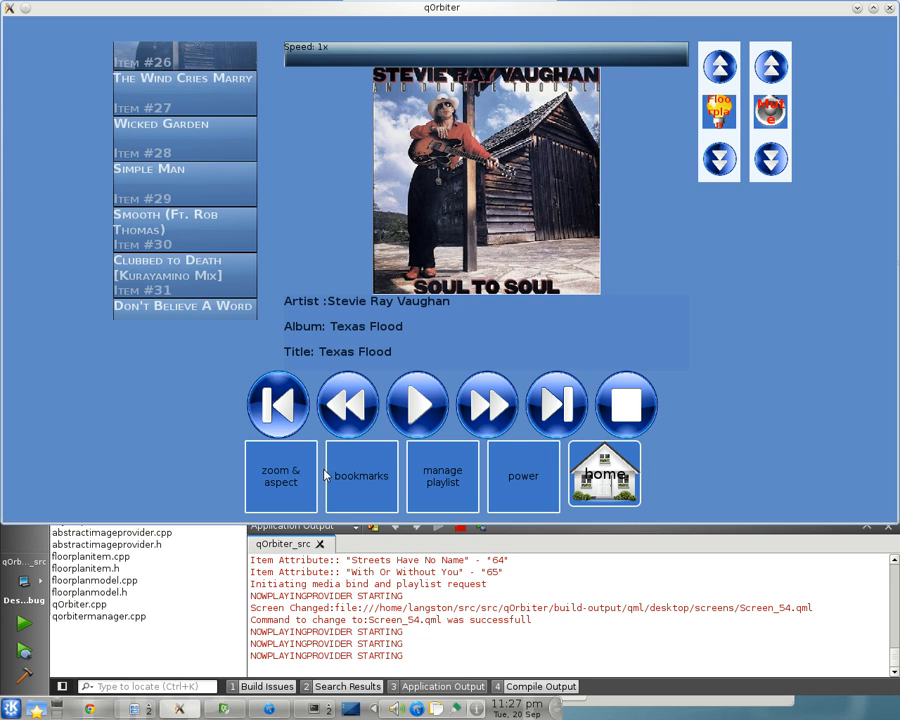
mouse_move(332, 452)
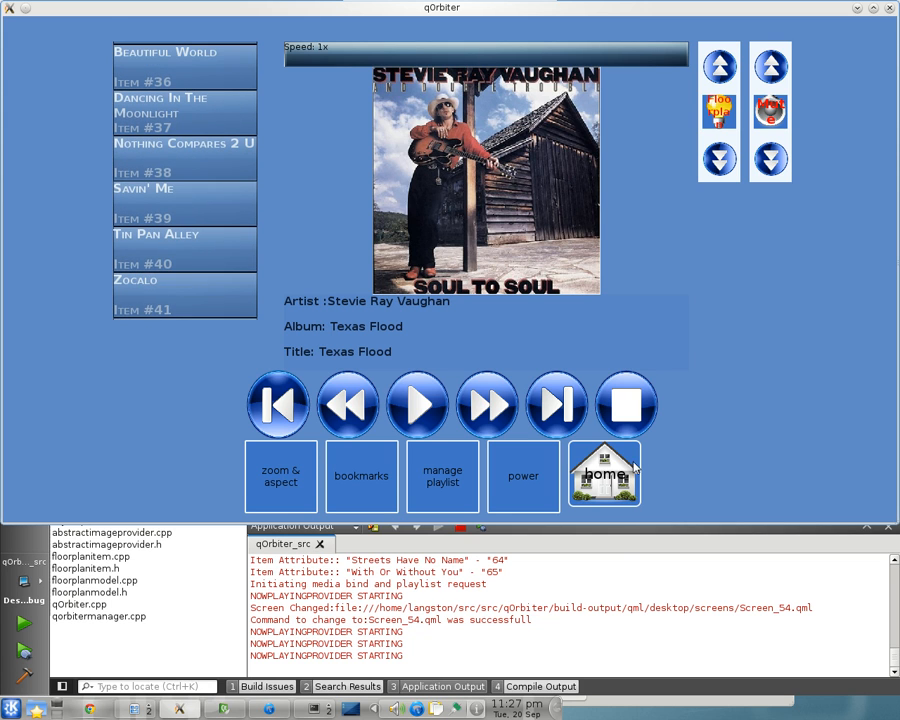
left_click(604, 474)
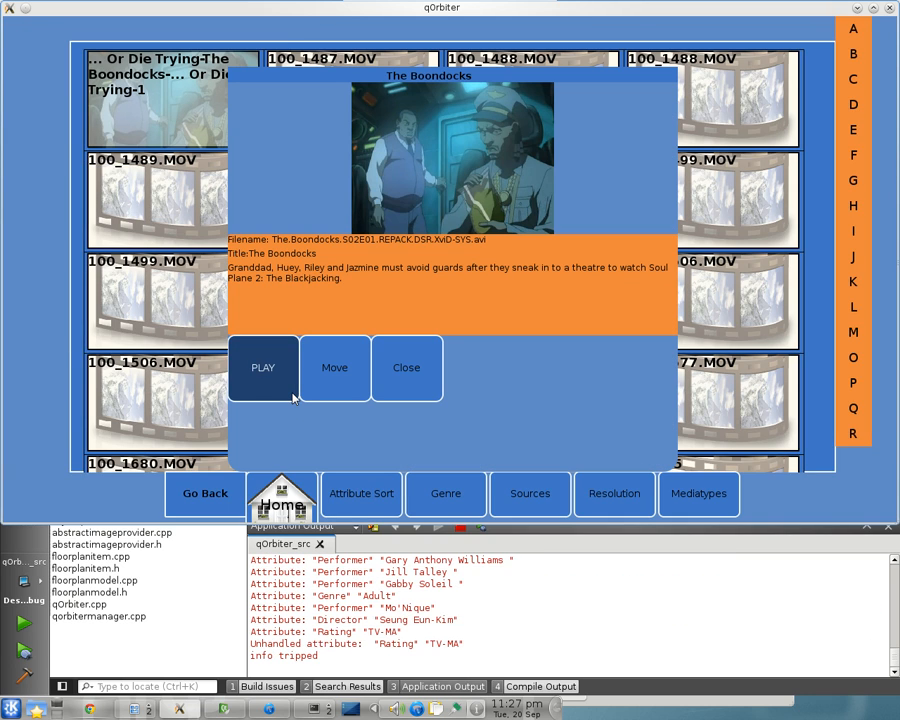
Play The Boondocks episode, answering the auto-resume prompt to start it
left_click(264, 368)
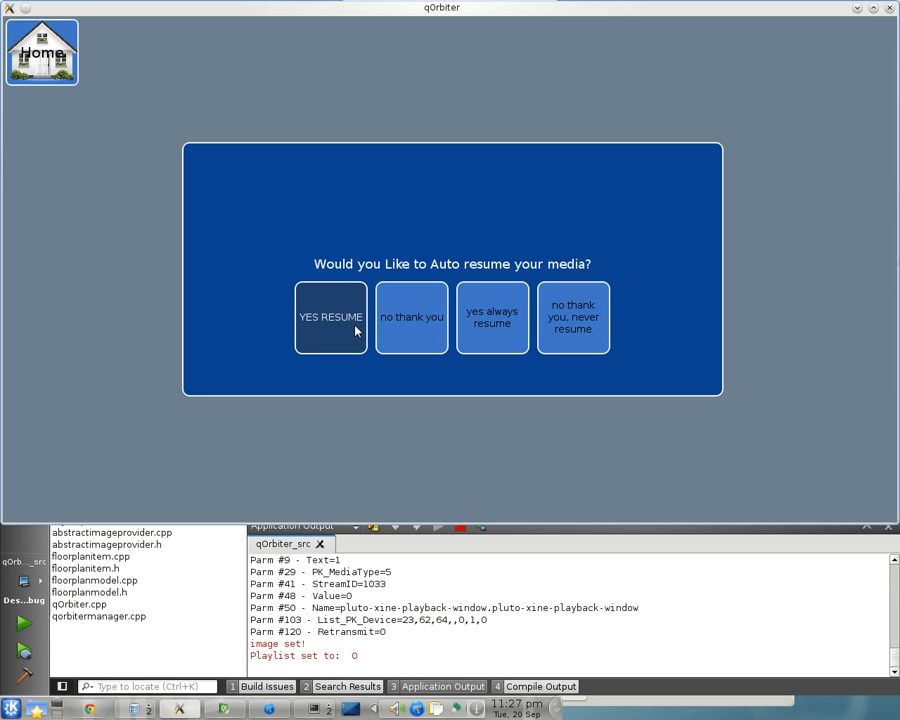
mouse_move(408, 330)
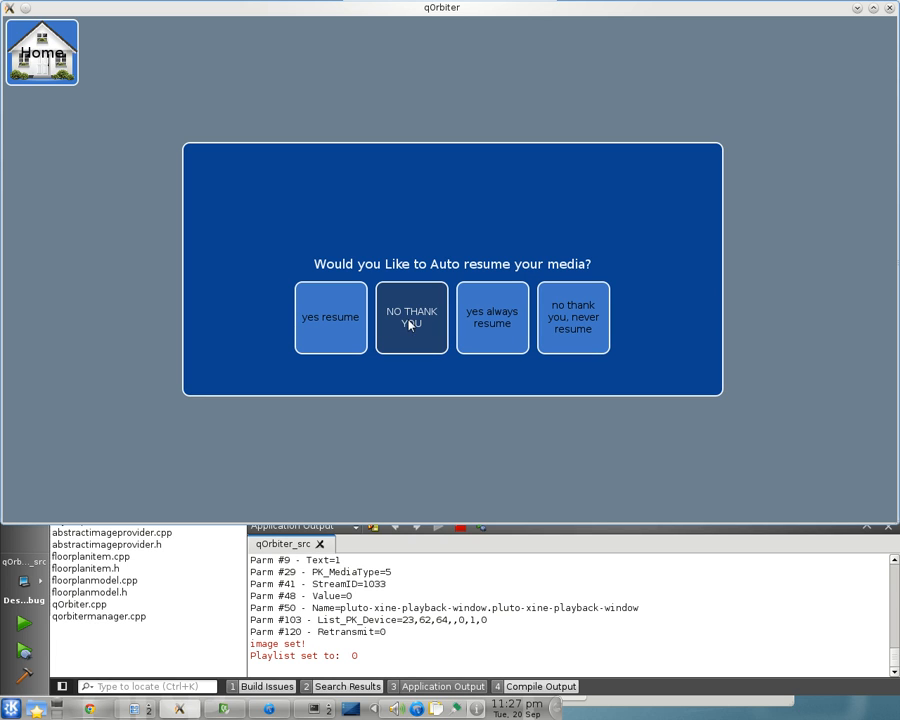
mouse_move(332, 320)
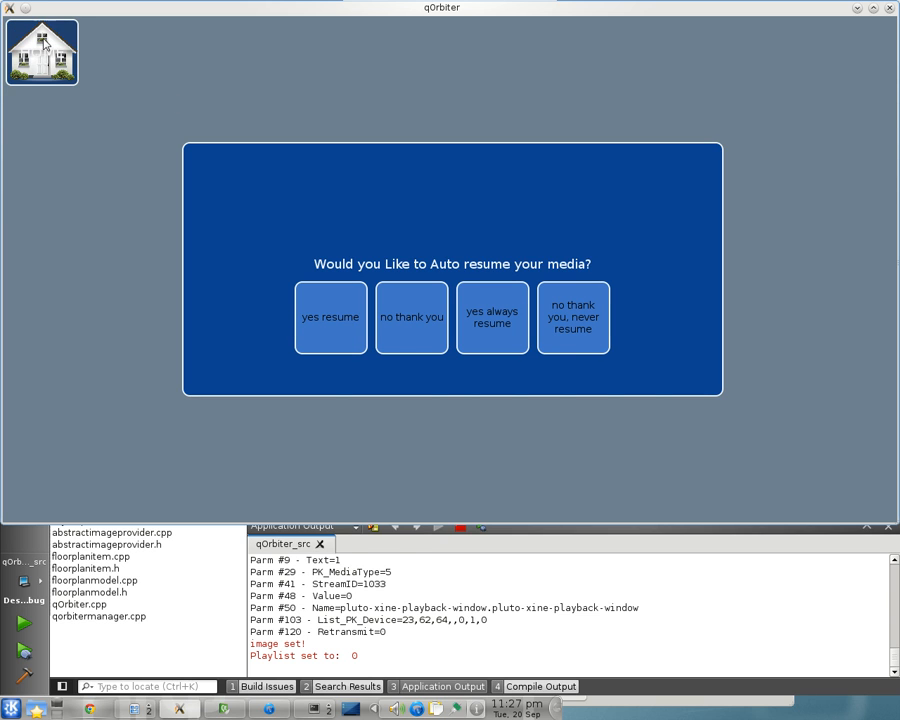
left_click(330, 316)
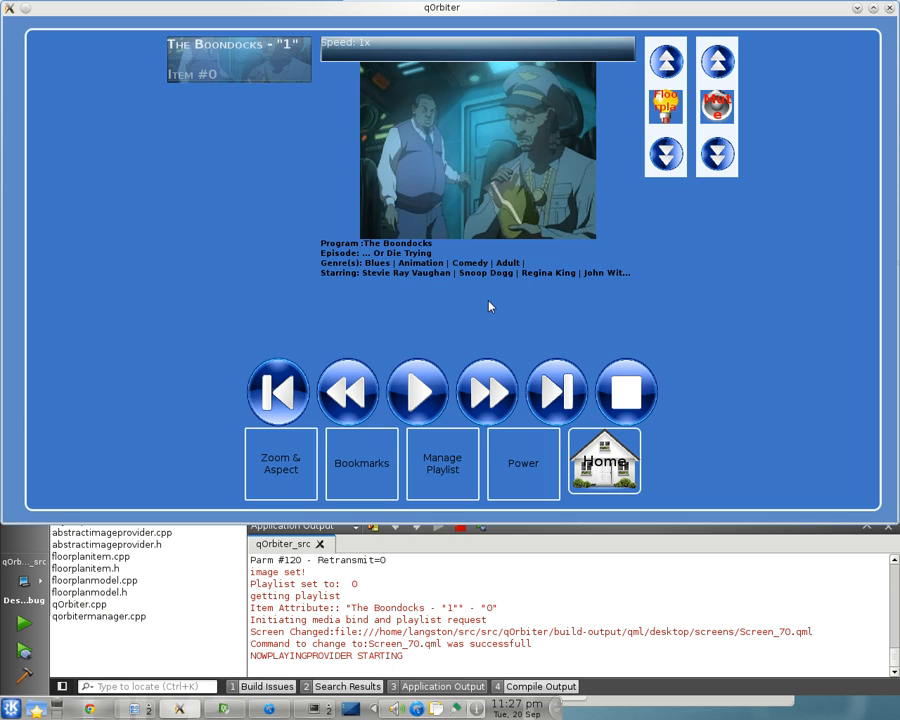
mouse_move(252, 68)
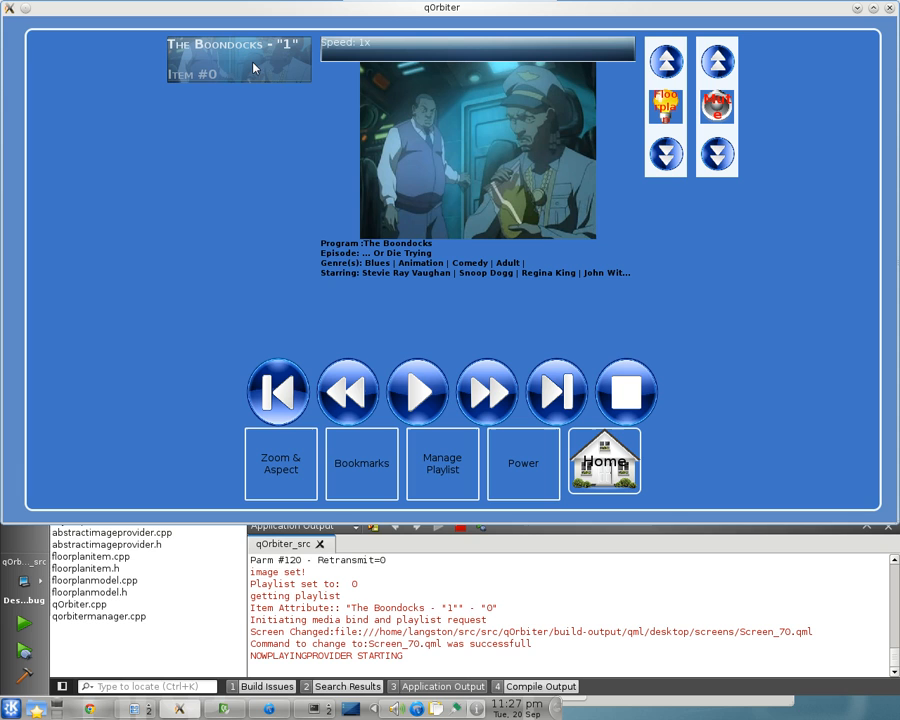
mouse_move(740, 312)
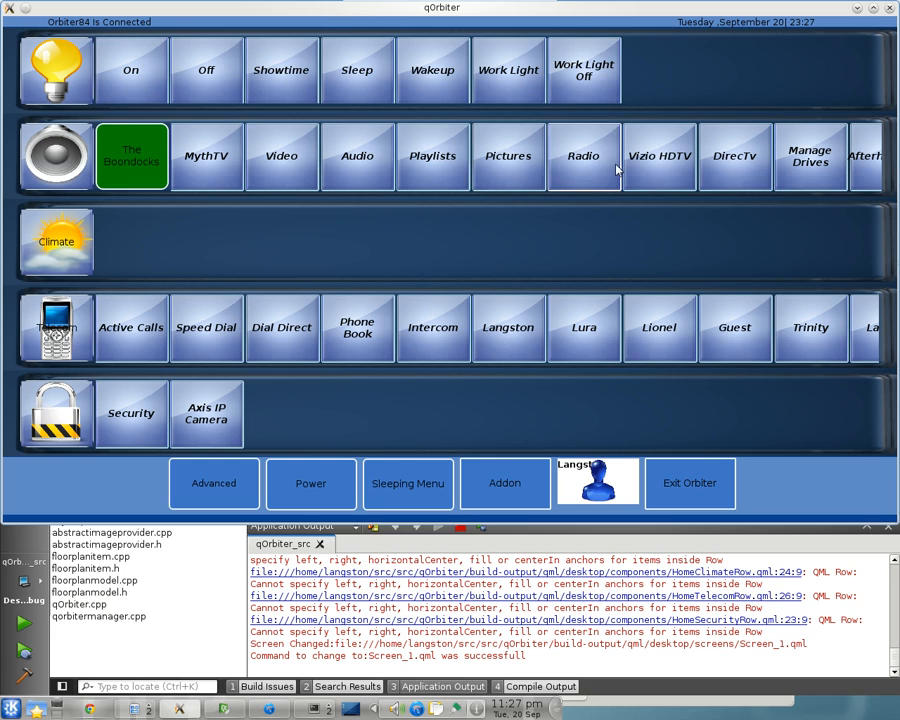
mouse_move(476, 468)
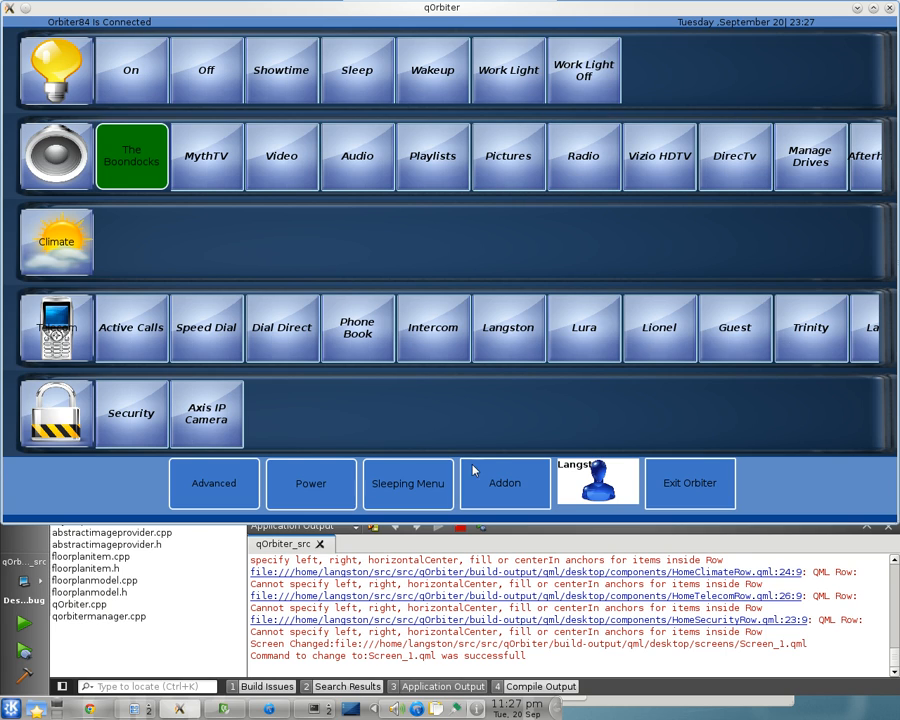
View the sleeping alarms, then use Advanced 'change styles' to load the alternate skin
left_click(408, 482)
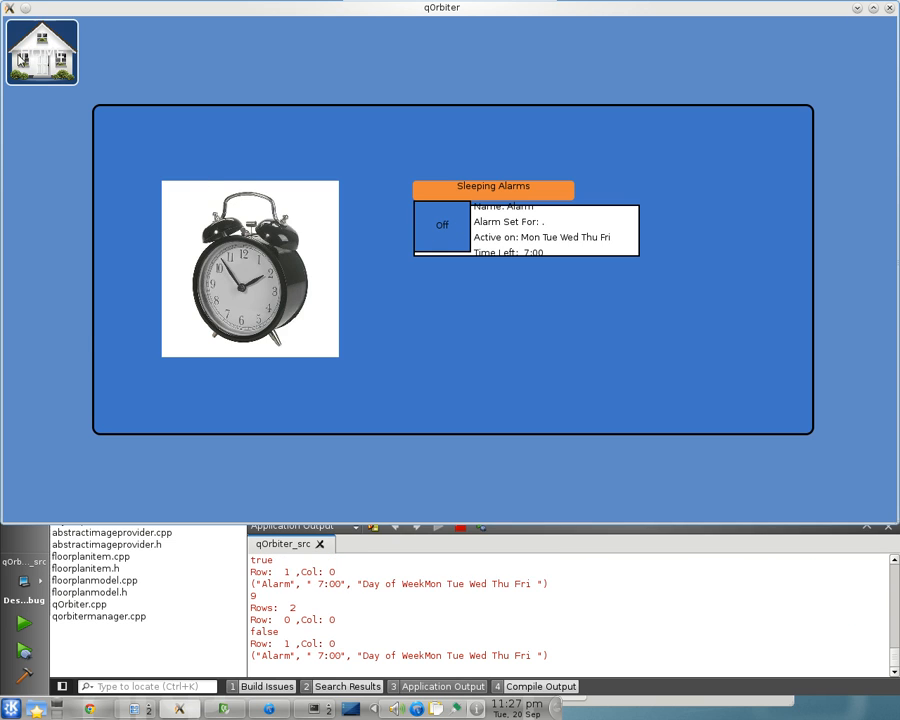
left_click(42, 52)
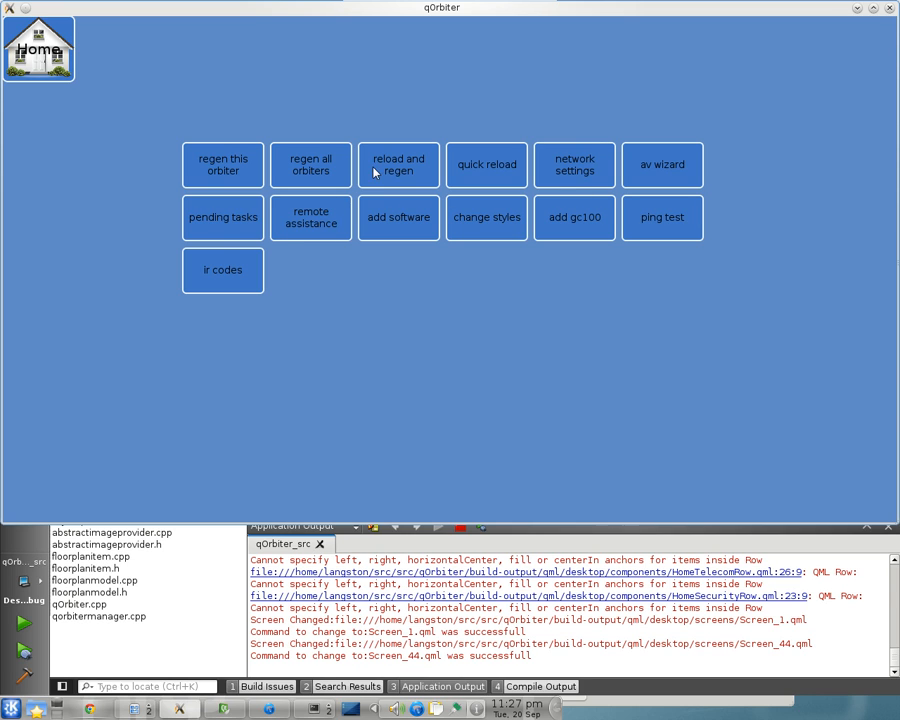
mouse_move(536, 232)
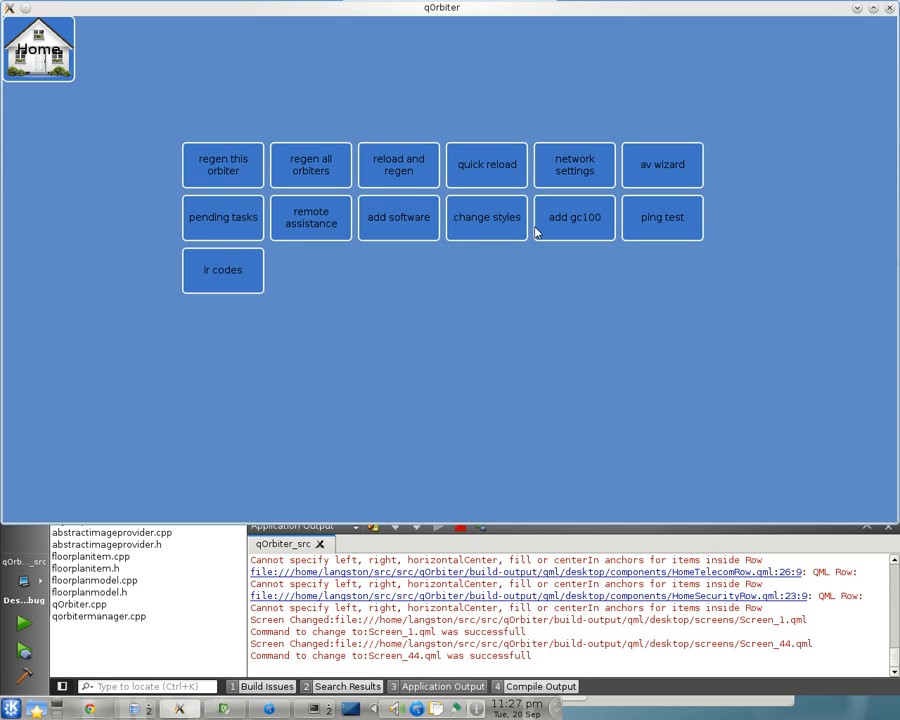
left_click(486, 216)
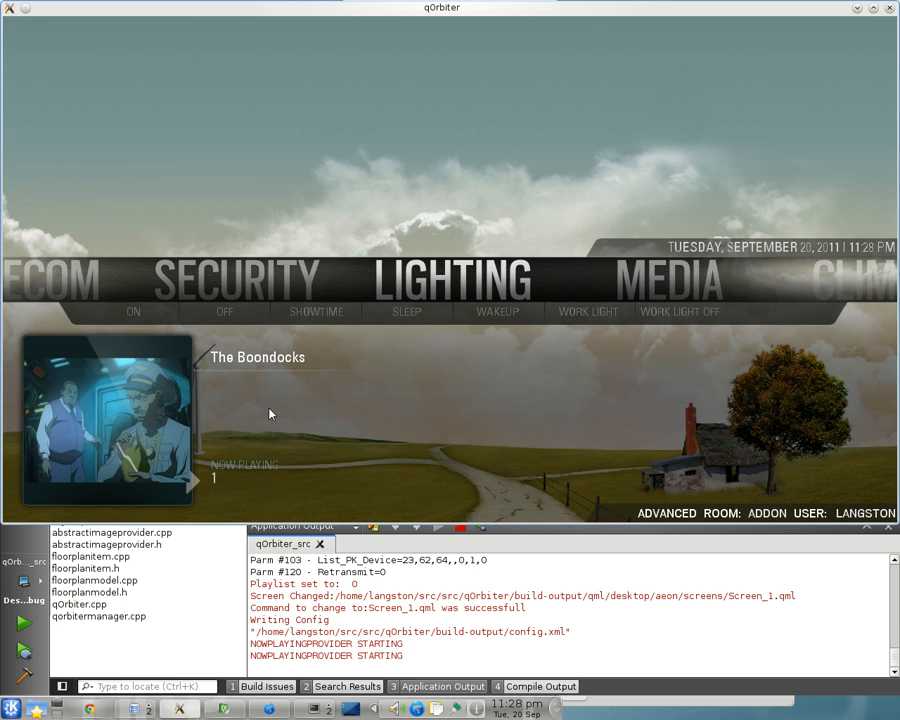
mouse_move(124, 404)
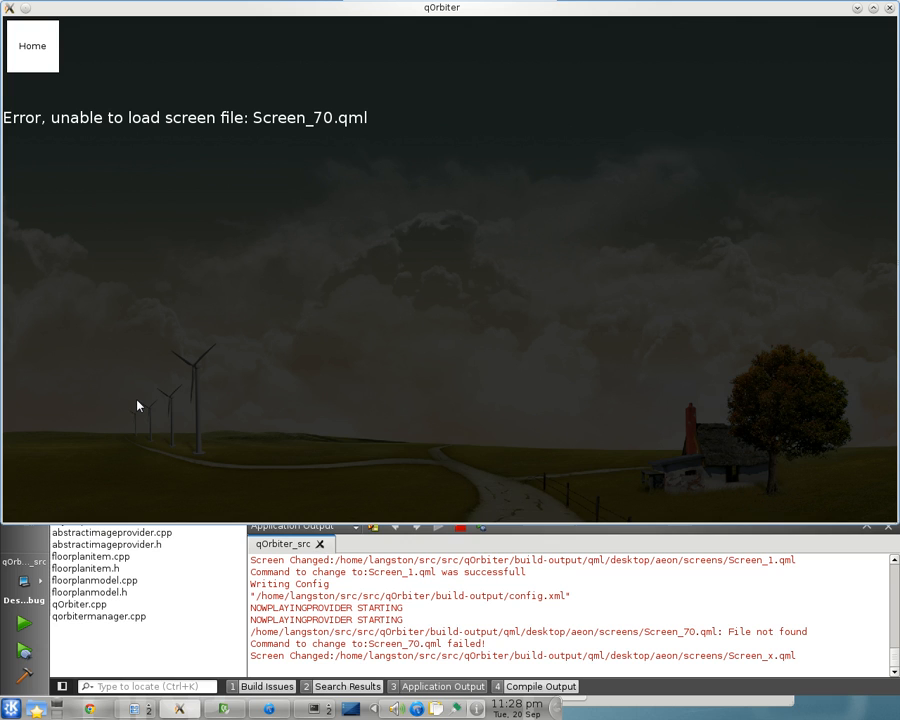
mouse_move(44, 62)
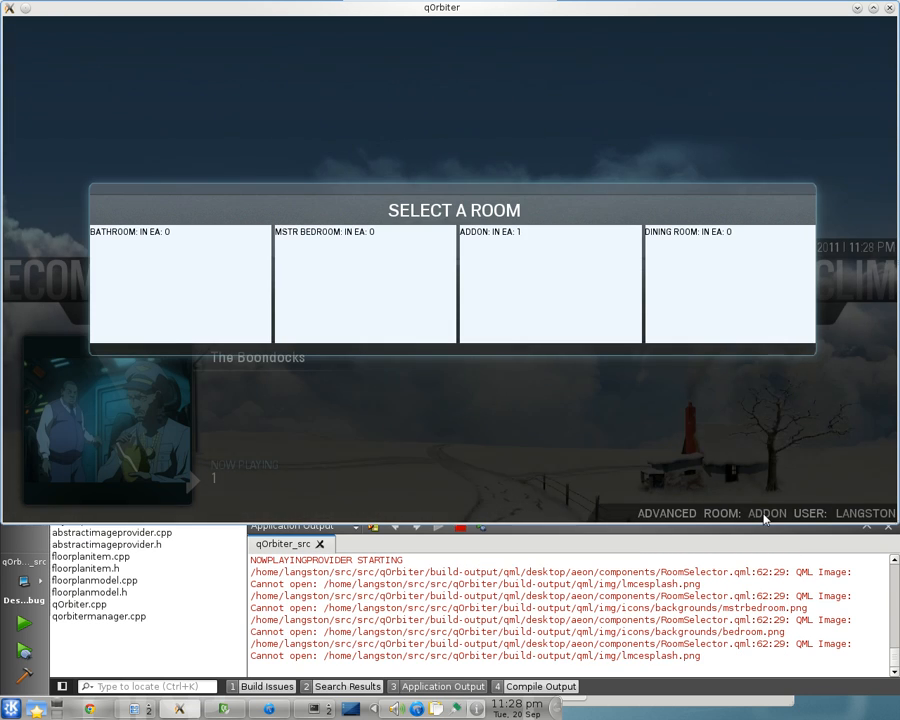
mouse_move(388, 292)
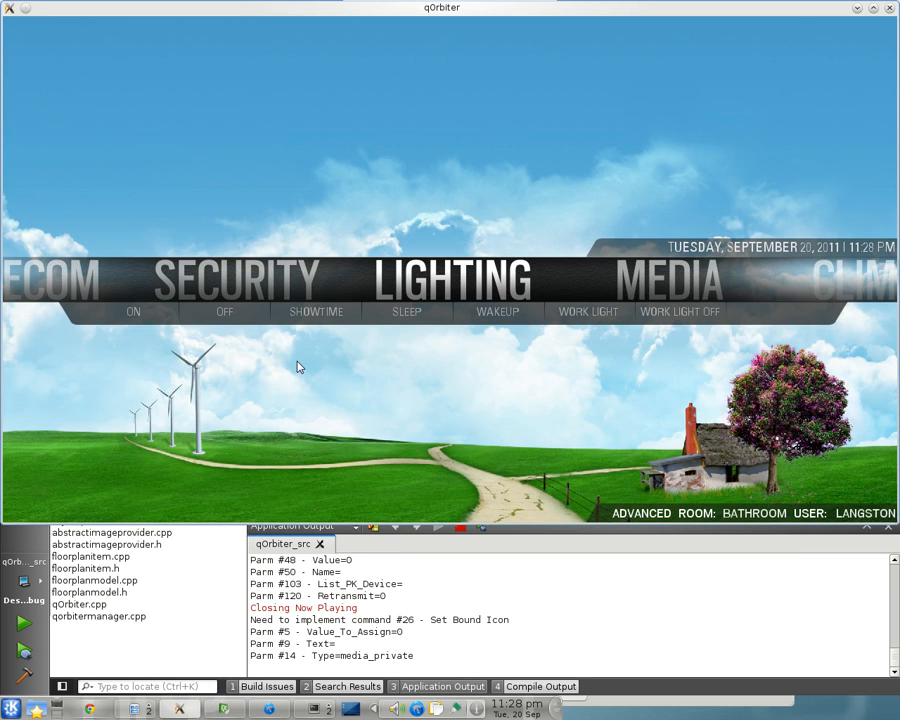
mouse_move(108, 408)
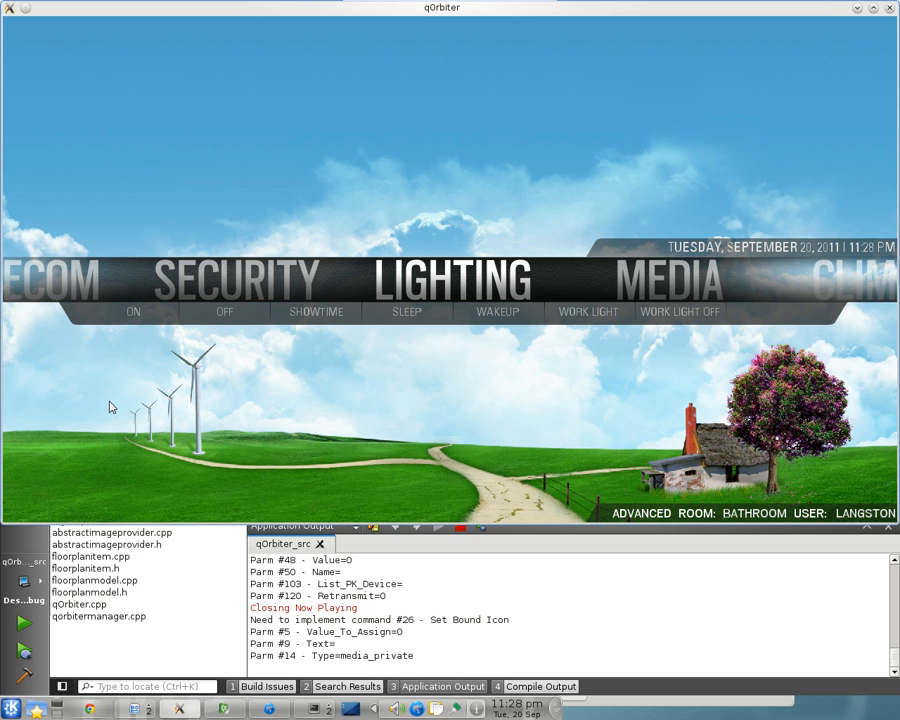
mouse_move(732, 518)
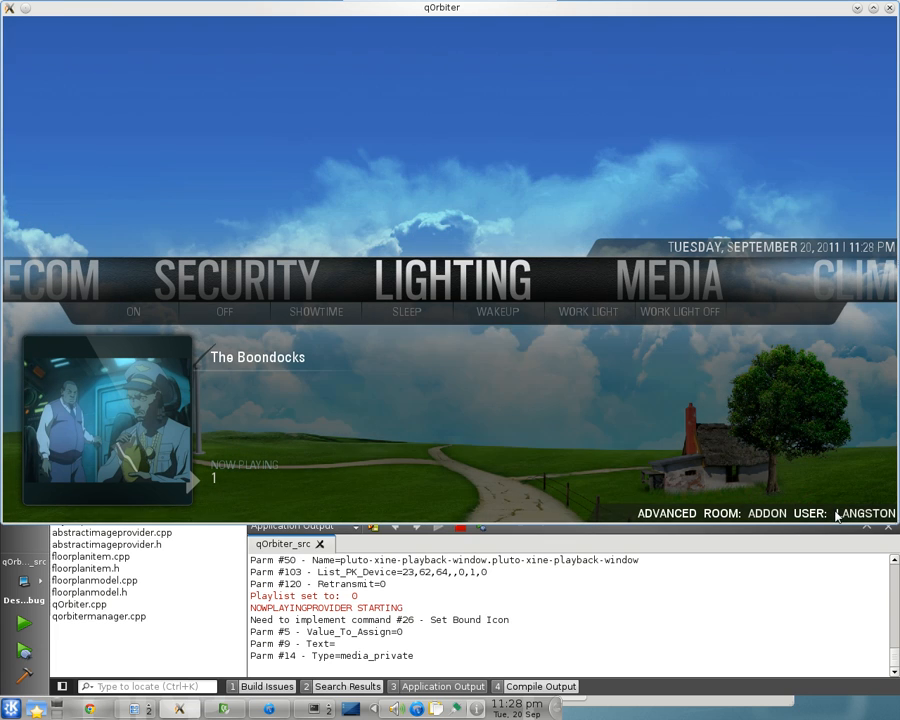
mouse_move(824, 480)
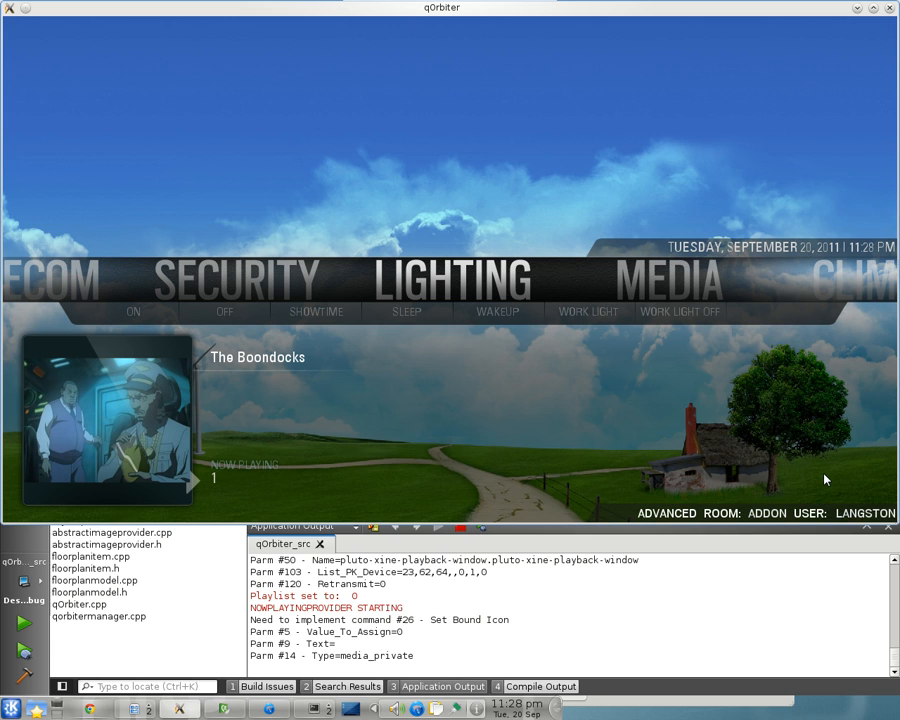
Bring up the Select a User chooser in the alternate skin
left_click(874, 516)
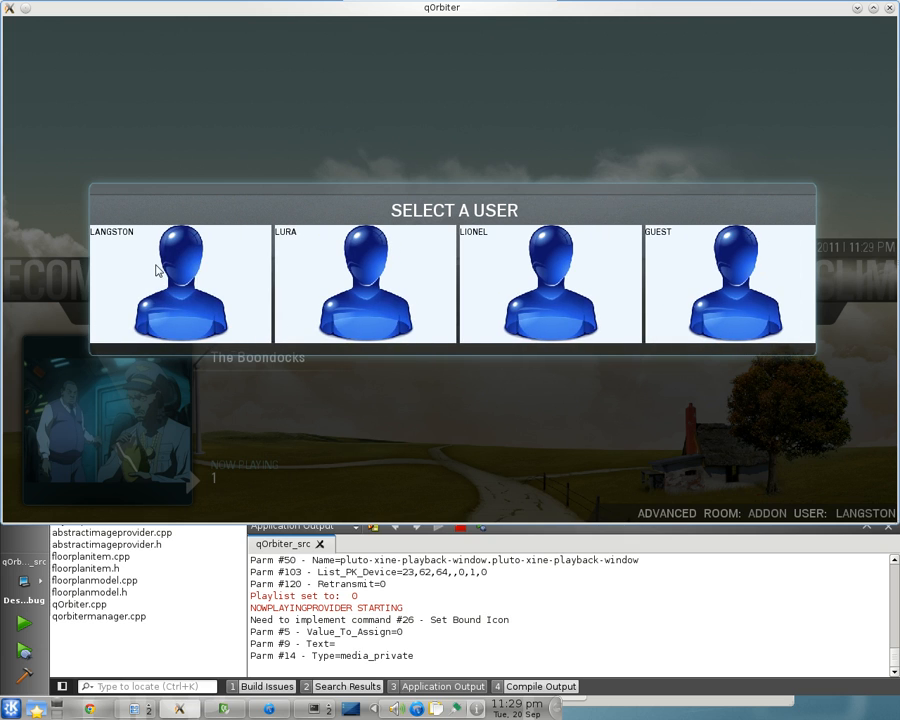
Choose the first user profile and return to the Addon room's blue rounded layout
left_click(184, 280)
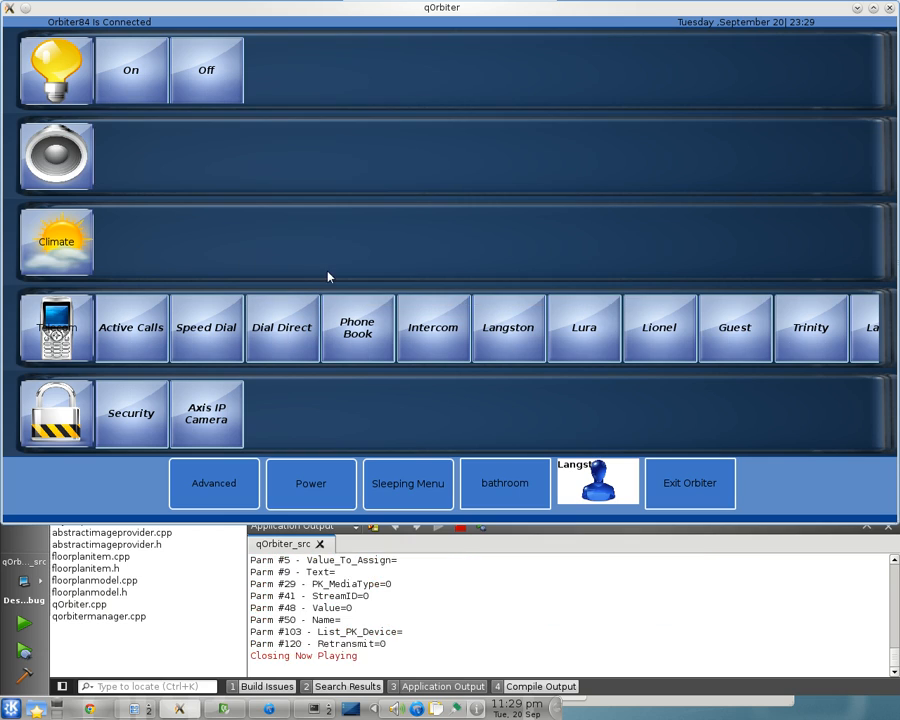
left_click(128, 72)
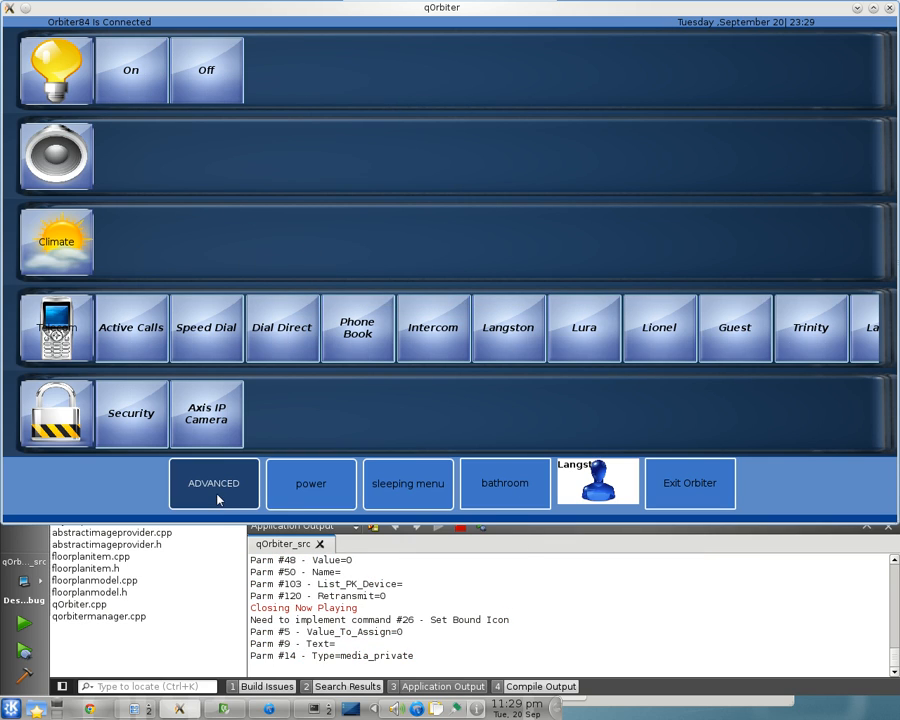
left_click(408, 482)
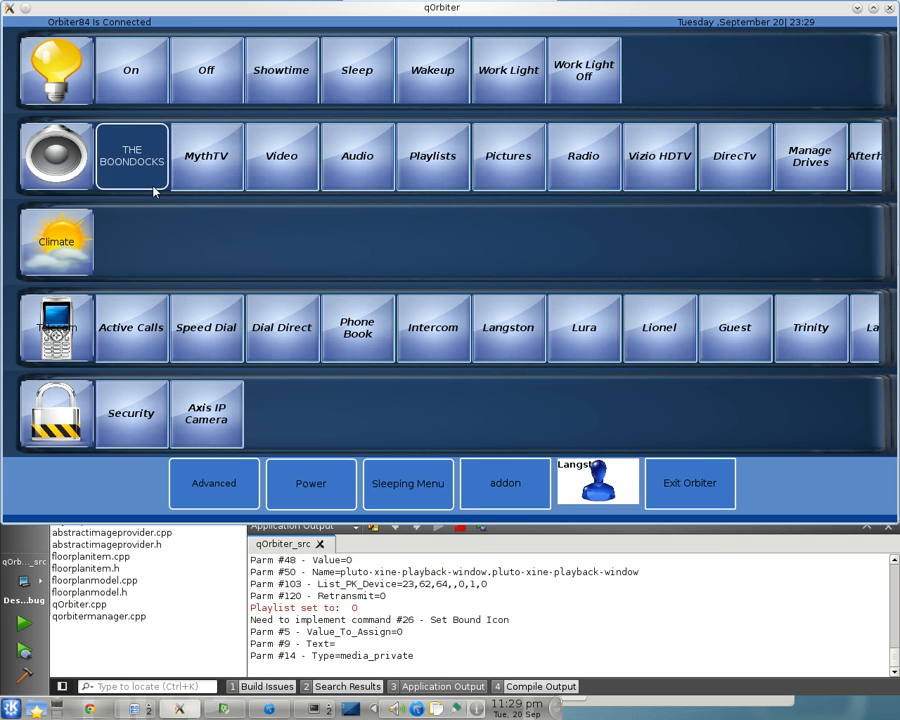
left_click(132, 156)
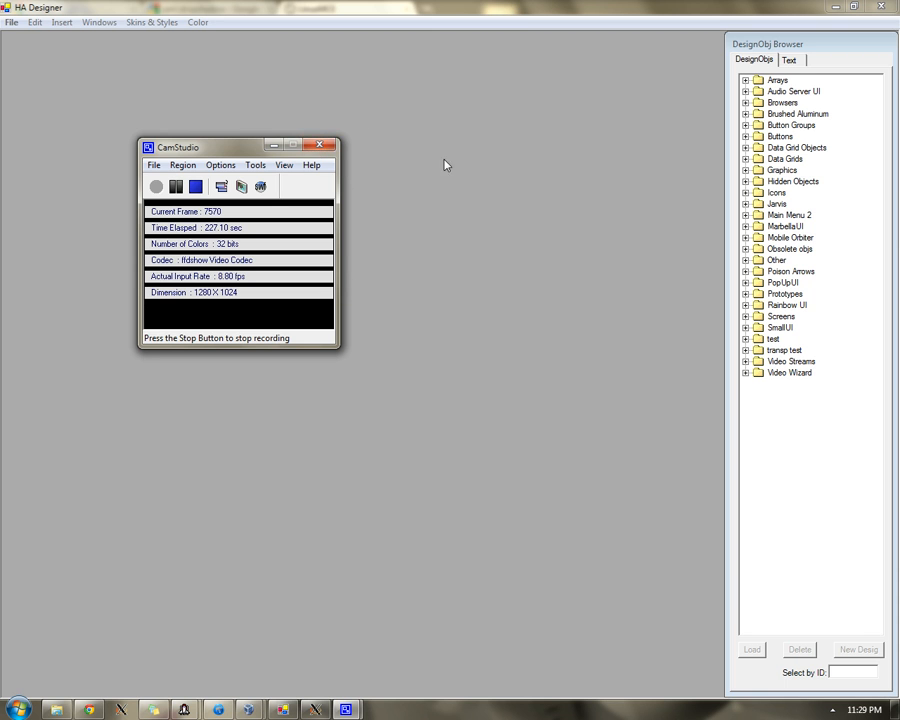
mouse_move(730, 156)
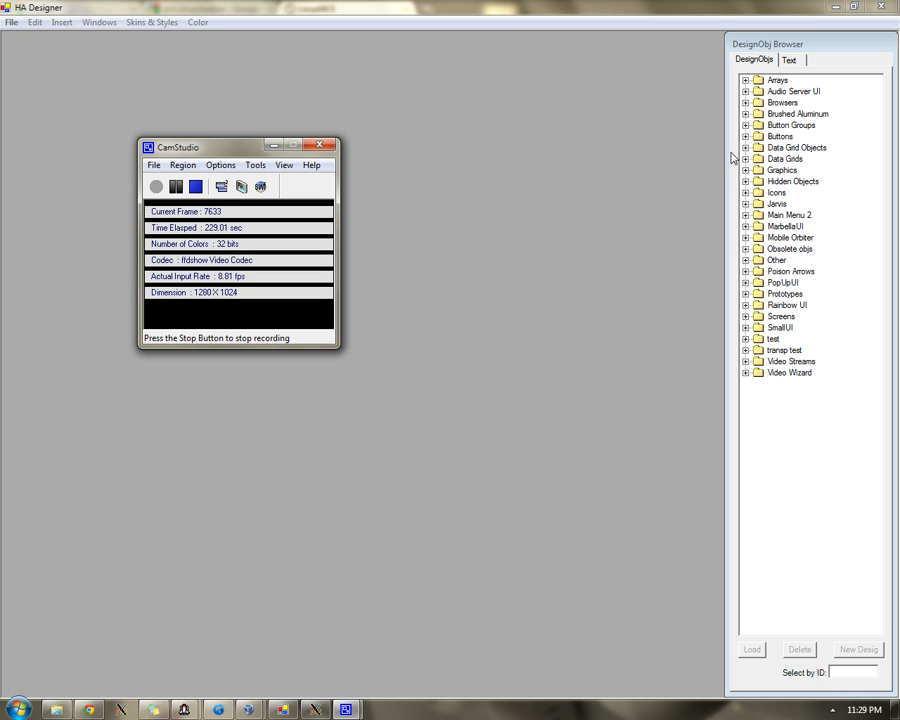